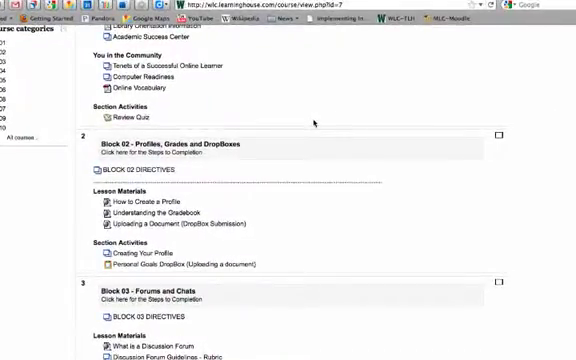
scroll("up", 3)
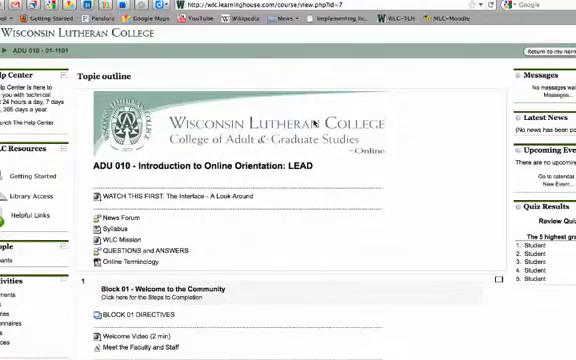
scroll("down", 3)
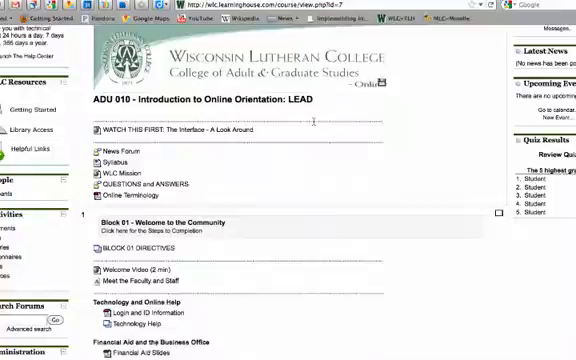
scroll("down", 3)
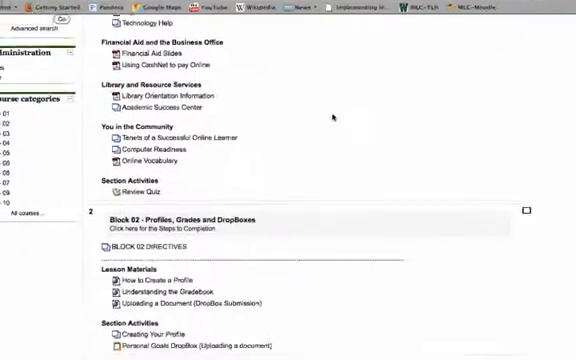
scroll("down", 3)
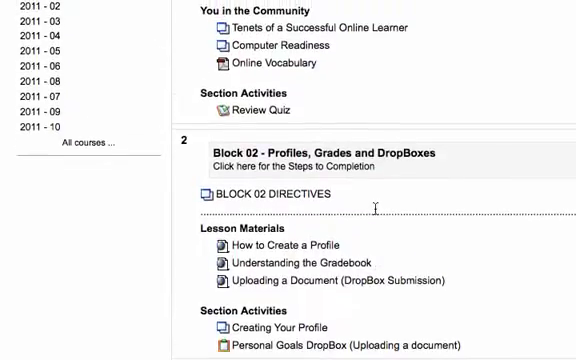
scroll("down", 3)
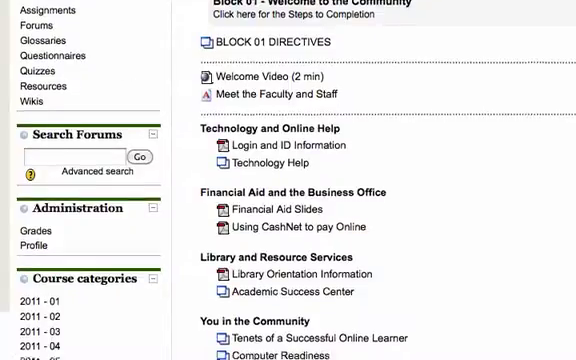
scroll("down", 3)
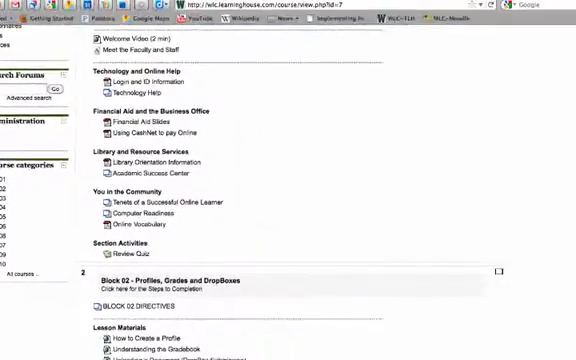
scroll("down", 3)
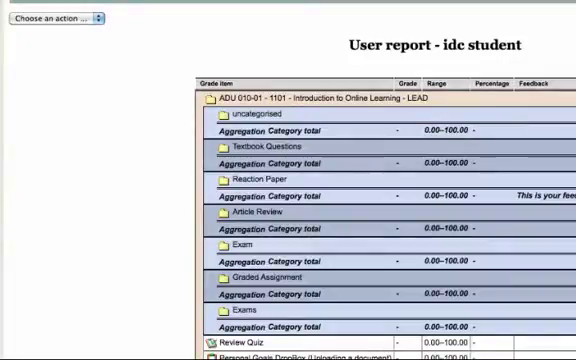
scroll("down", 3)
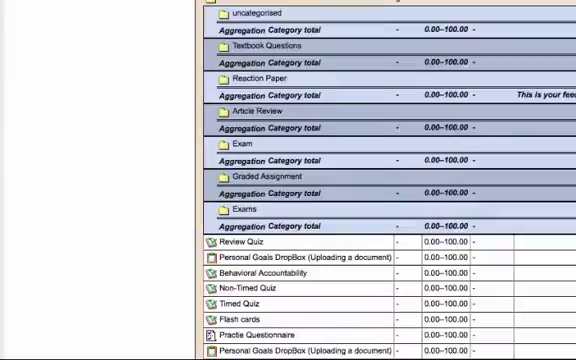
scroll("down", 3)
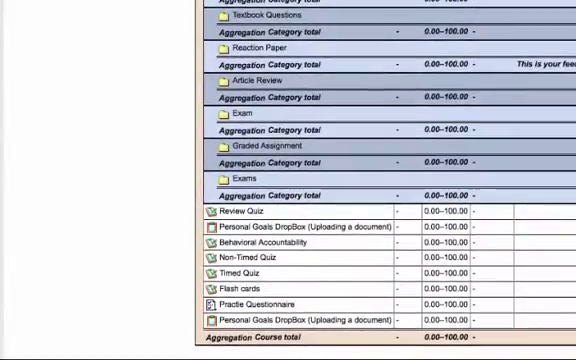
scroll("down", 3)
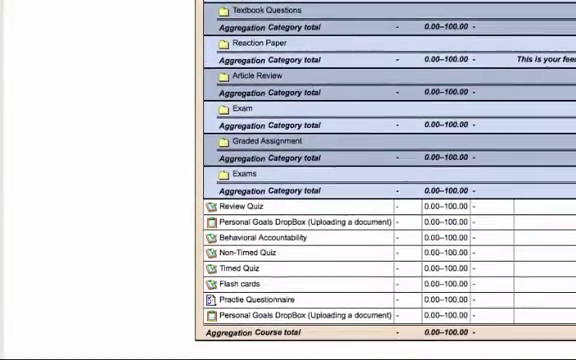
scroll("down", 3)
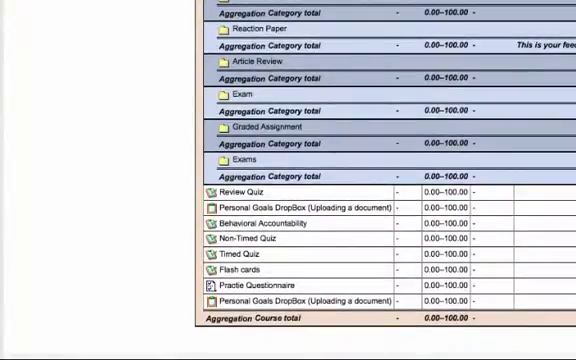
scroll("down", 3)
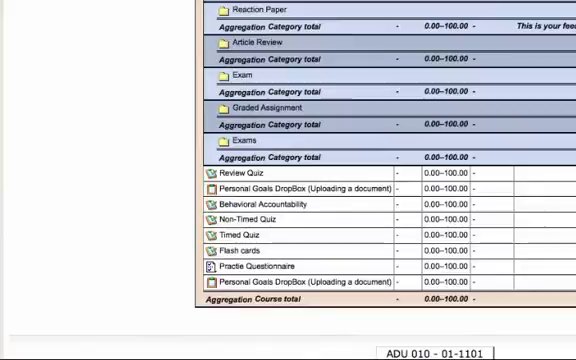
scroll("down", 3)
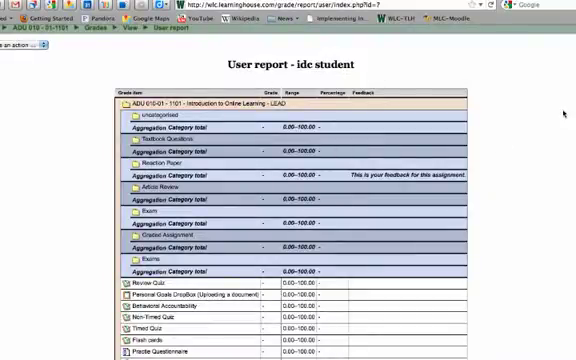
scroll("down", 3)
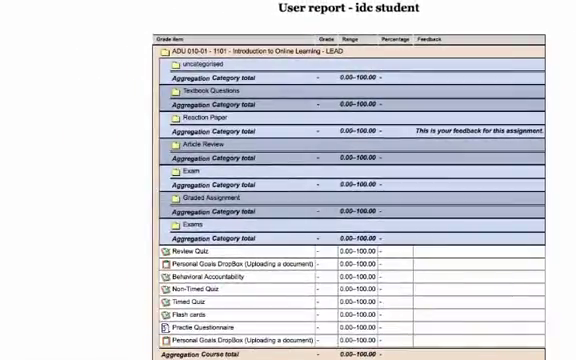
scroll("down", 3)
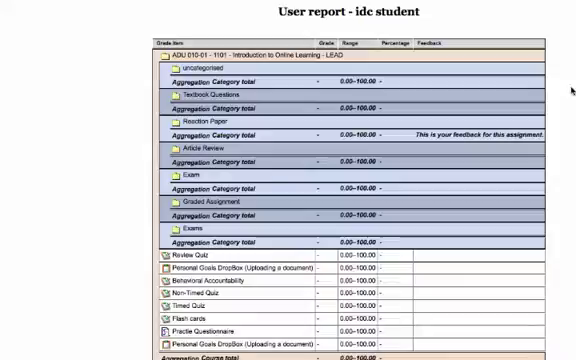
scroll("down", 3)
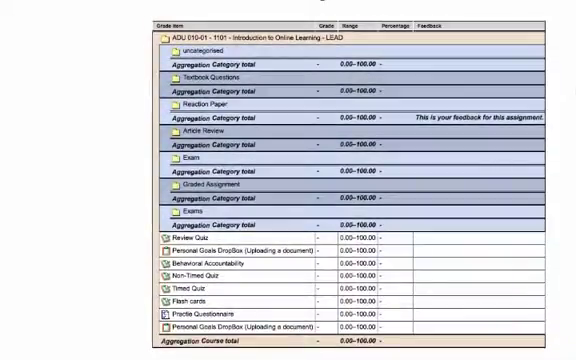
scroll("down", 3)
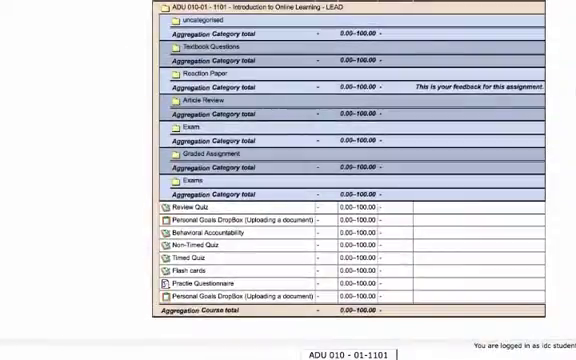